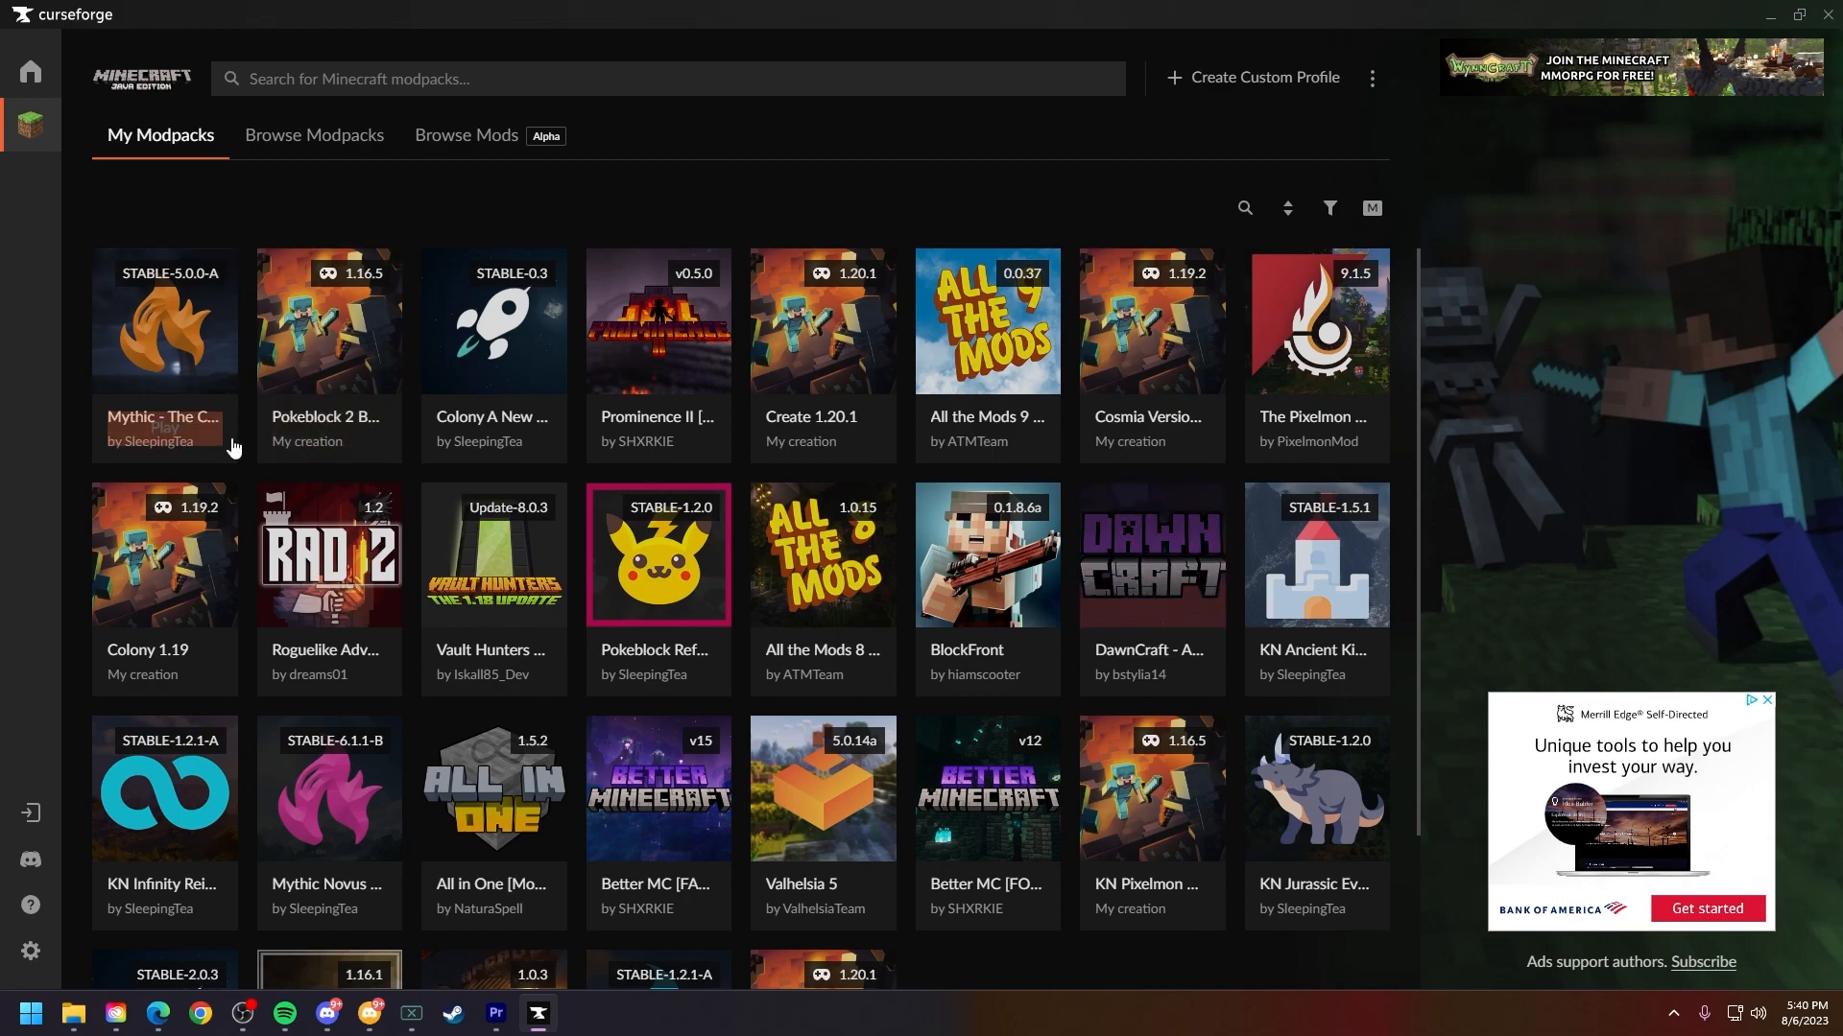
{"action": "mouse_move", "coordinate": [29, 951]}
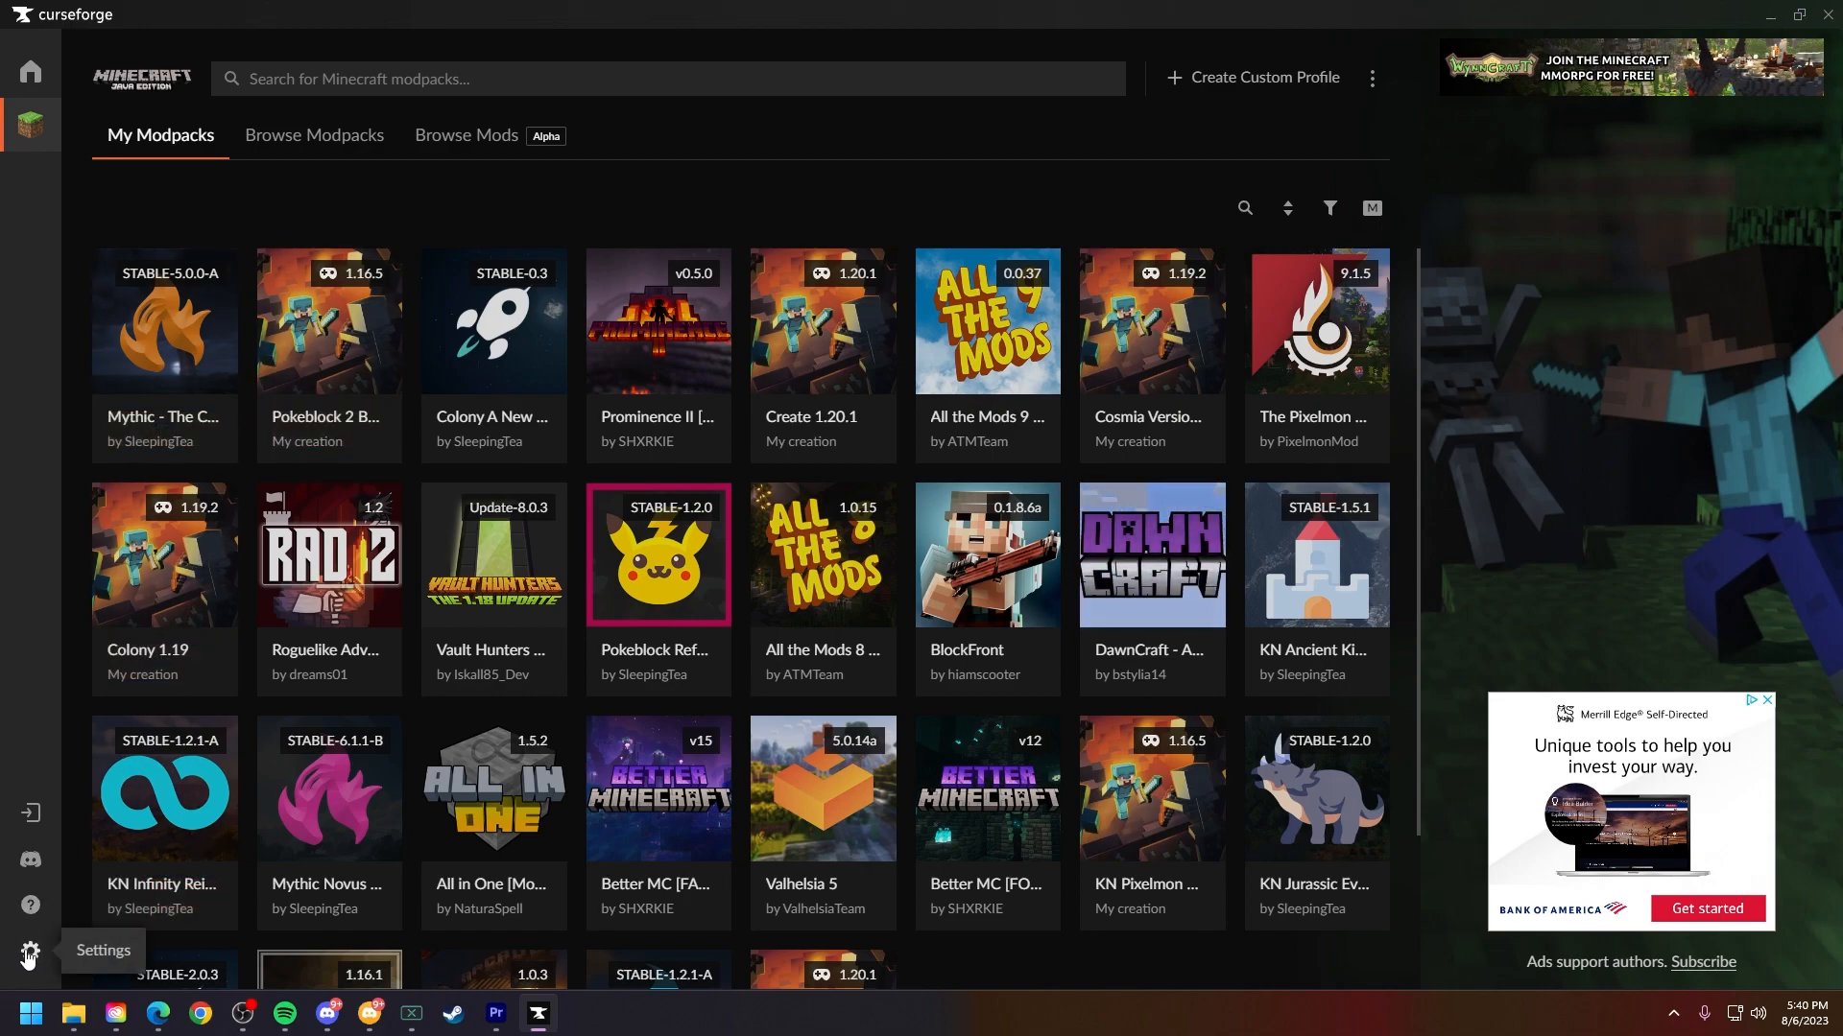
- Open CurseForge Settings from the gear icon in the sidebar
{"action": "left_click", "coordinate": [30, 952]}
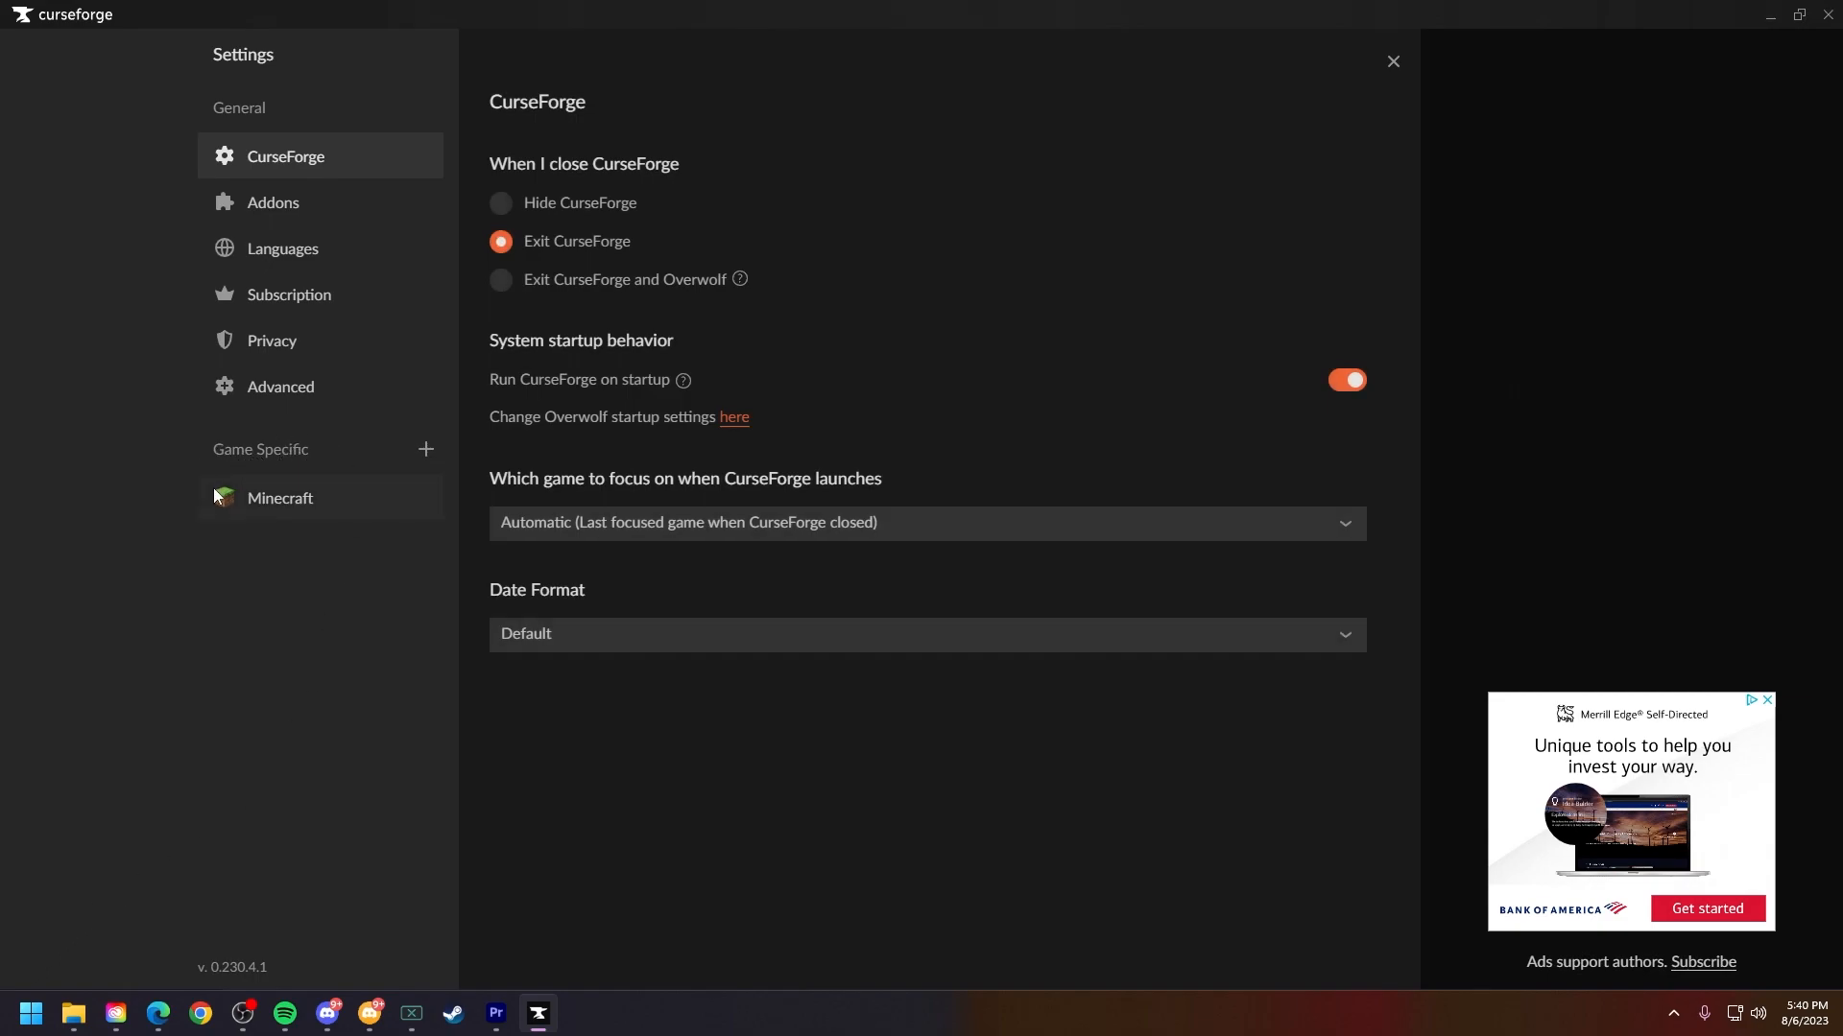
- Show the Minecraft game settings and scroll to the Java allocated memory option
{"action": "left_click", "coordinate": [279, 497]}
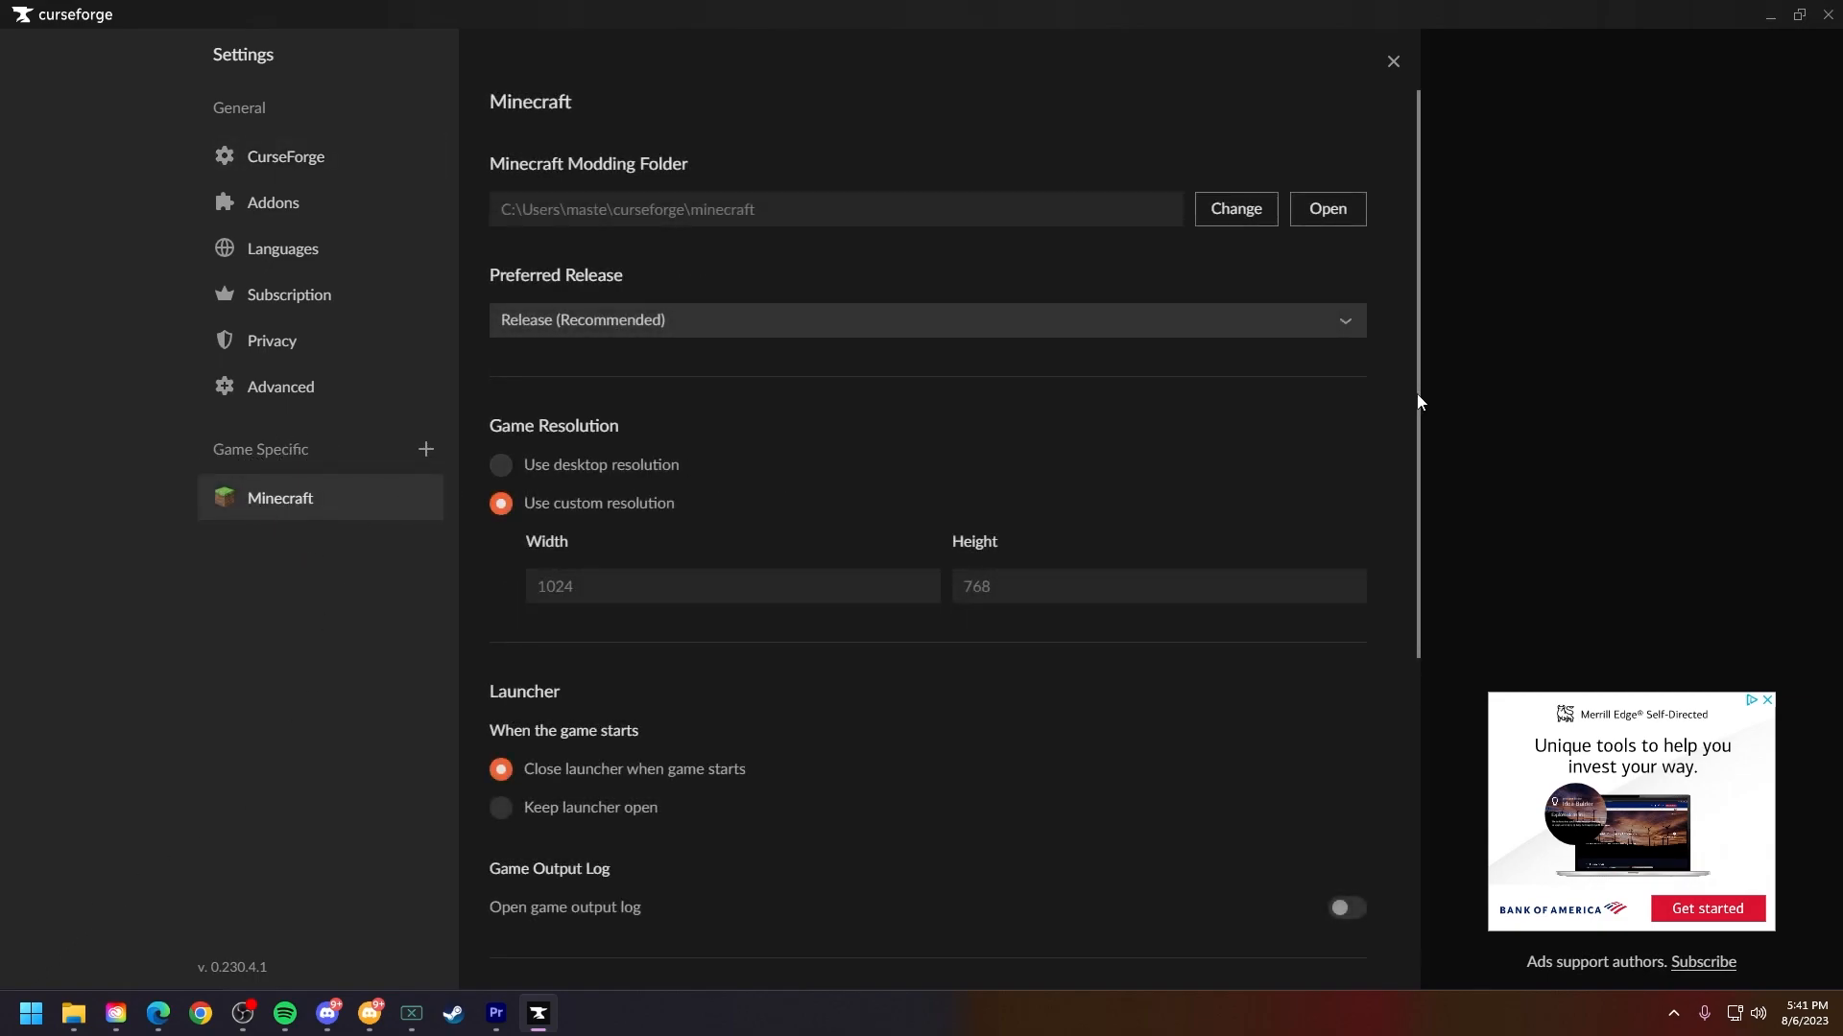
{"action": "scroll", "scroll_direction": "down", "scroll_amount": 3}
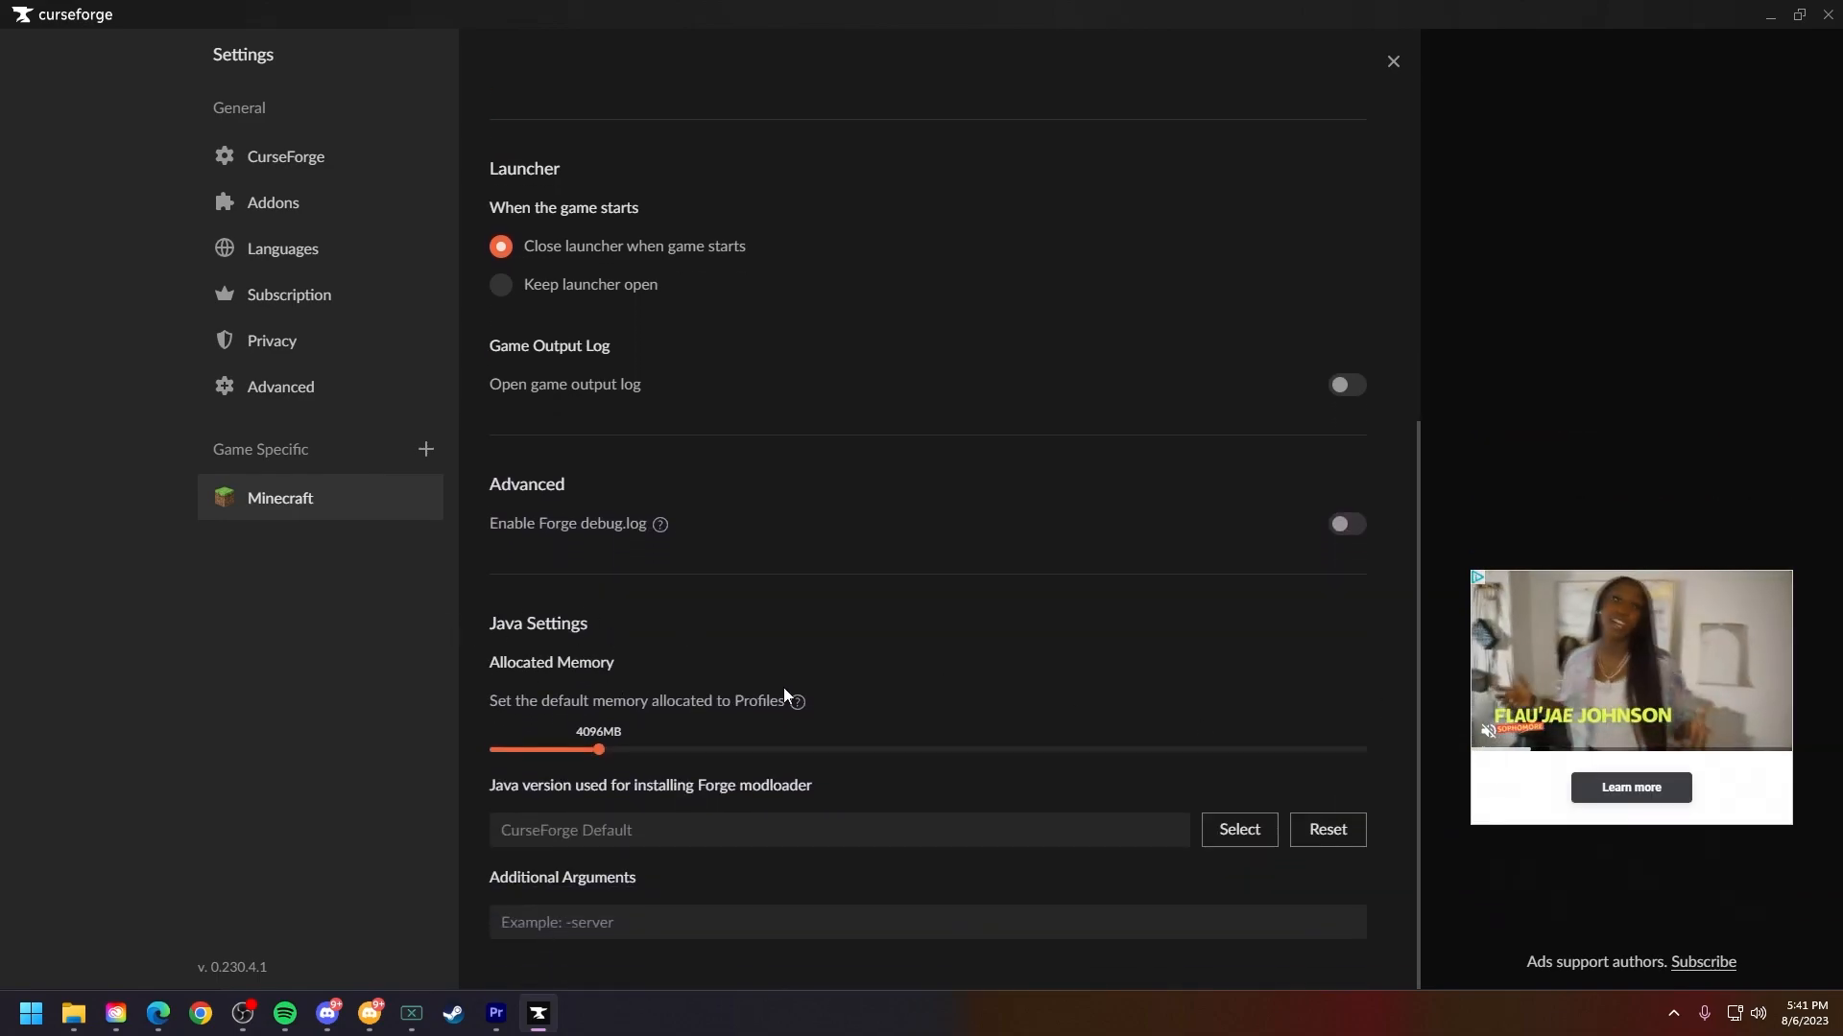
{"action": "mouse_move", "coordinate": [796, 700]}
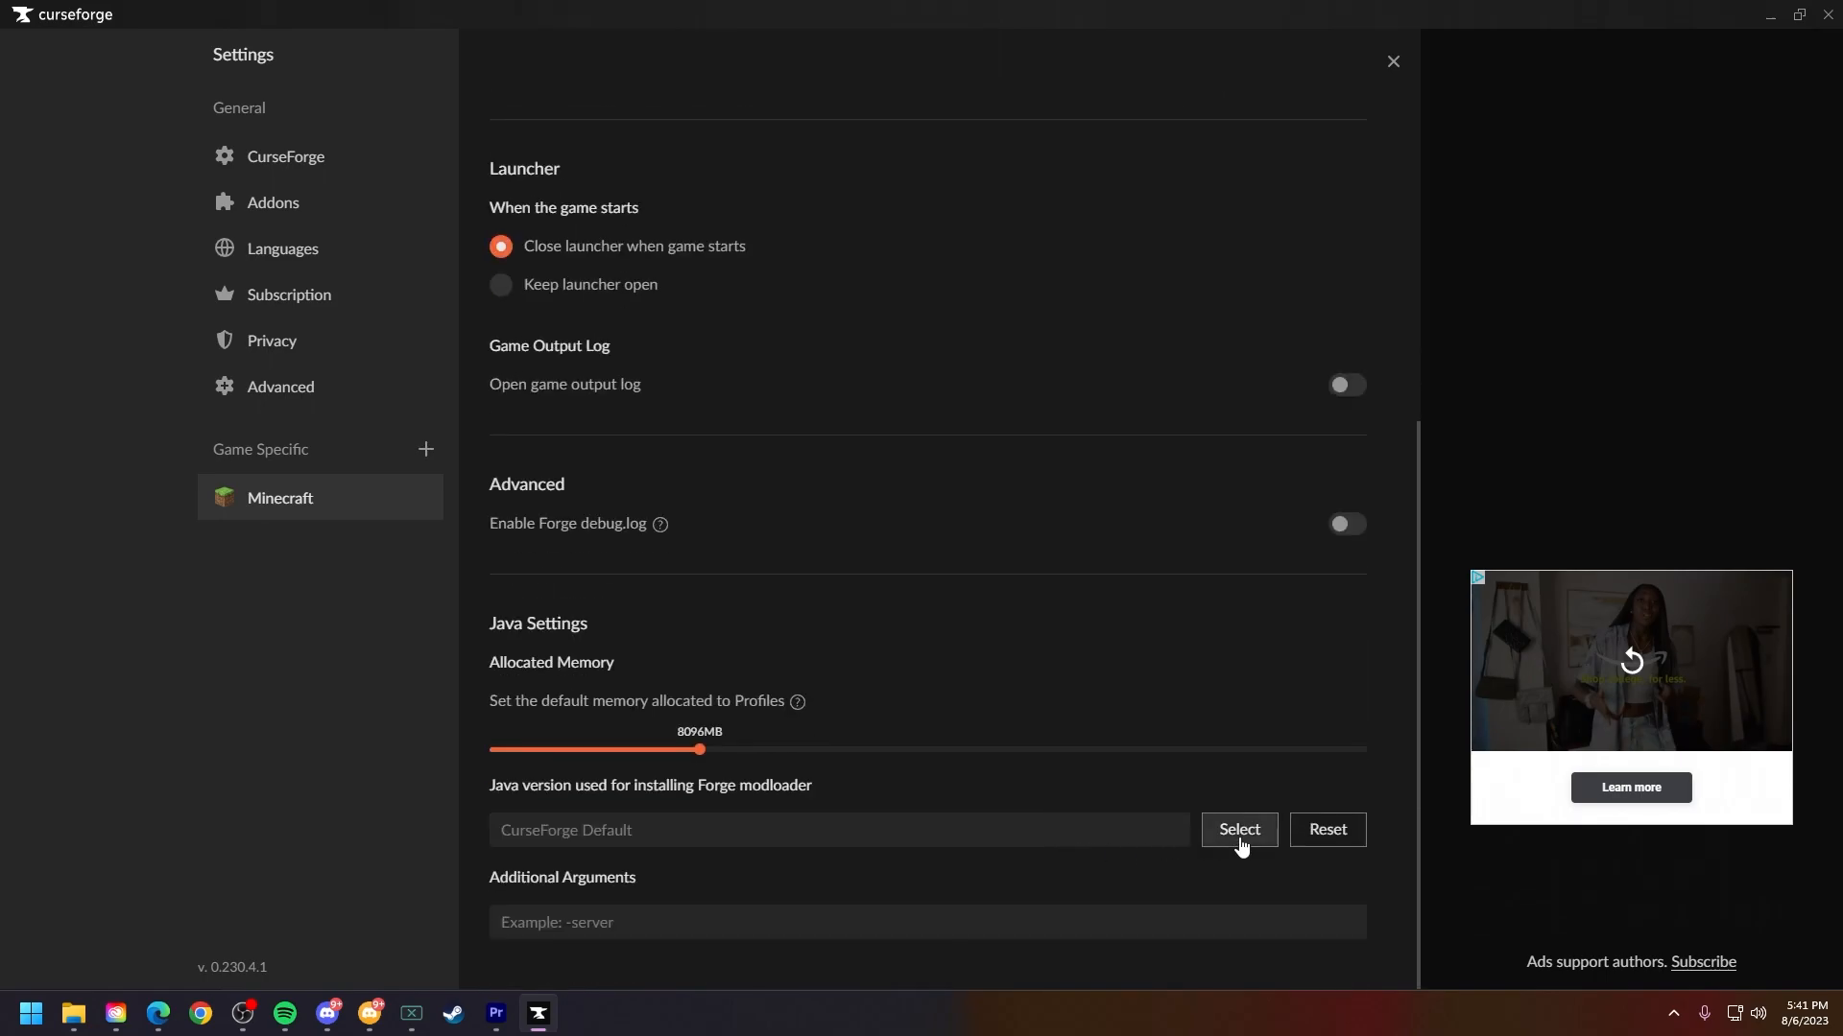
- Close Settings and play the All the Mods 9 modpack, version 0.0.37
{"action": "left_click", "coordinate": [1392, 61]}
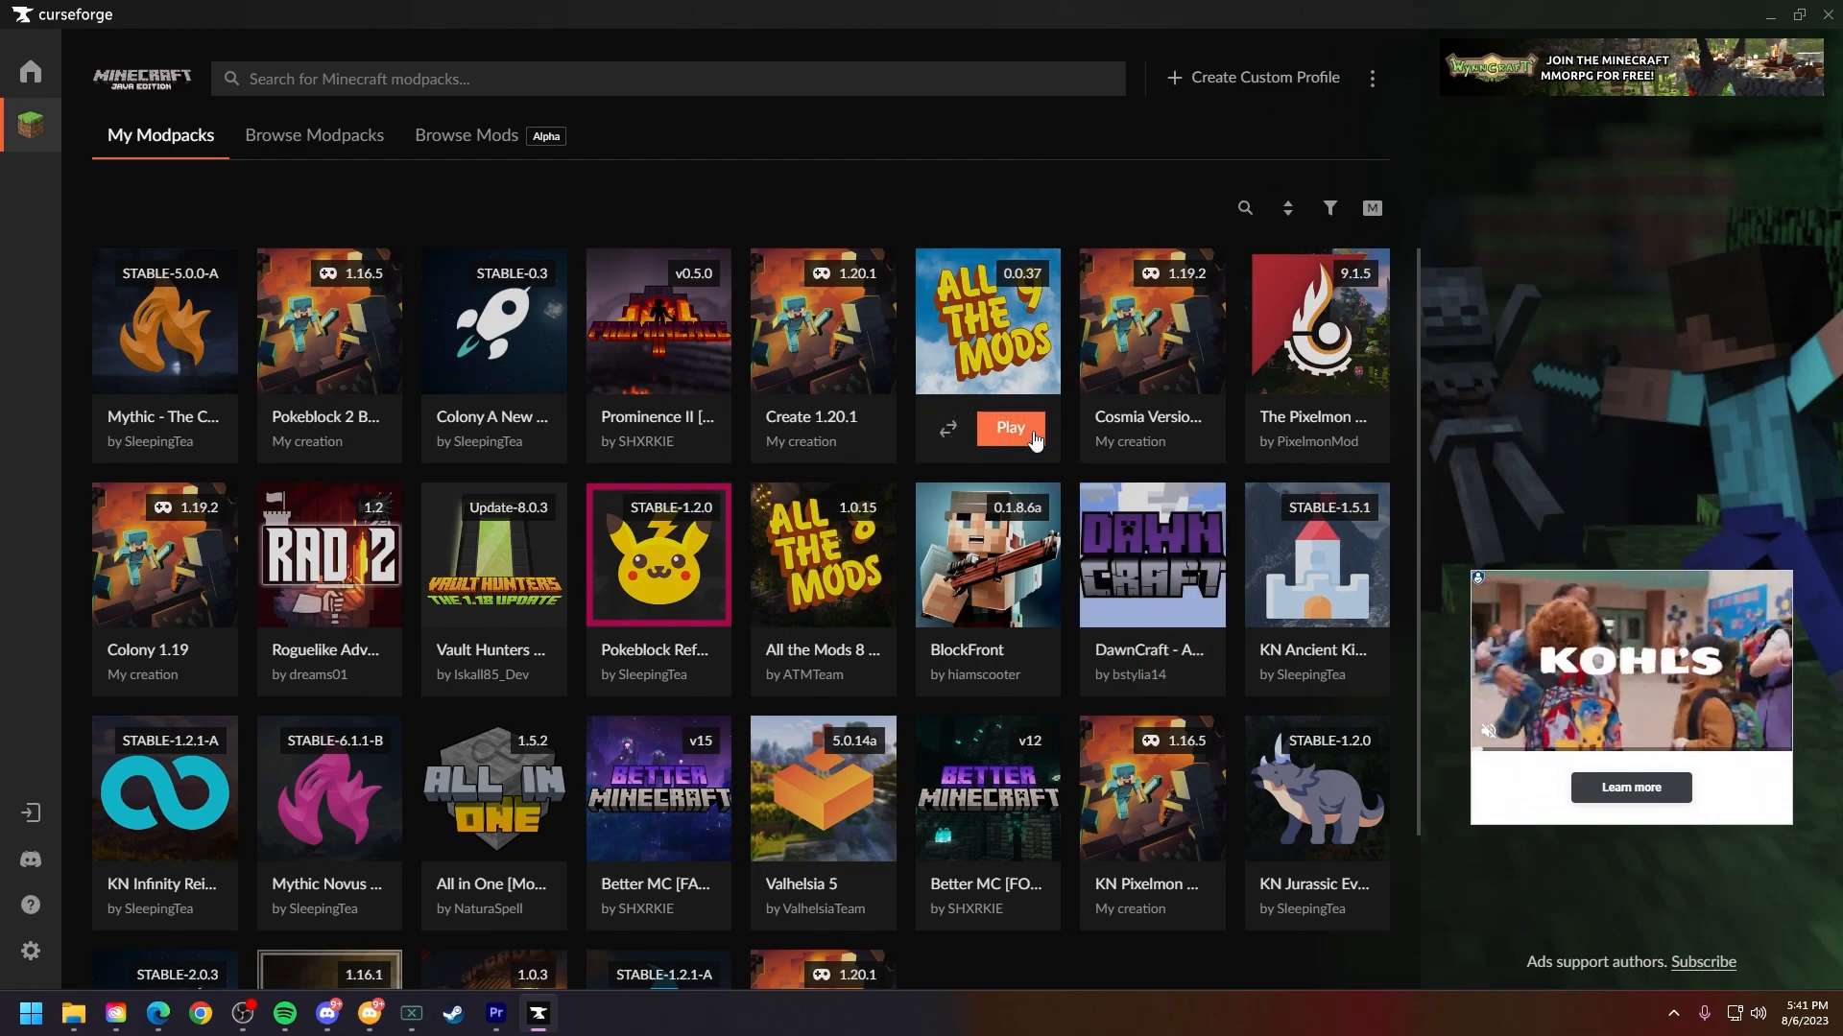
{"action": "left_click", "coordinate": [1008, 426]}
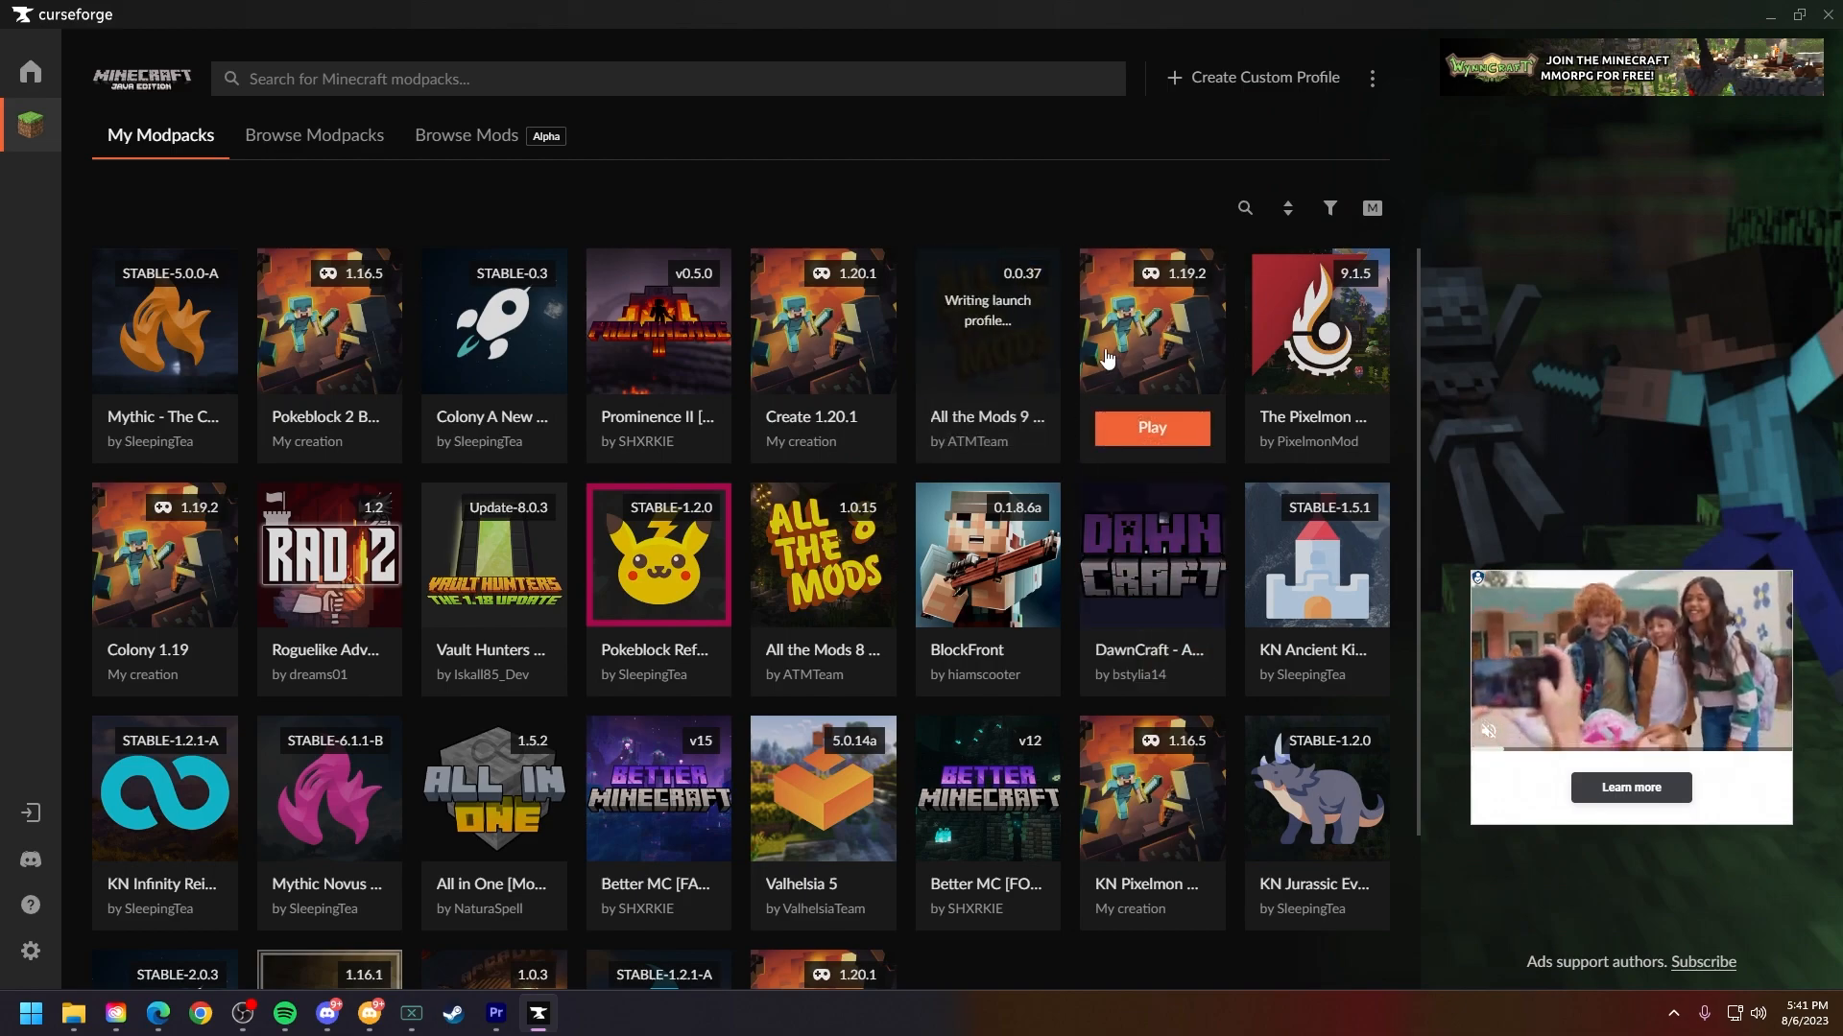